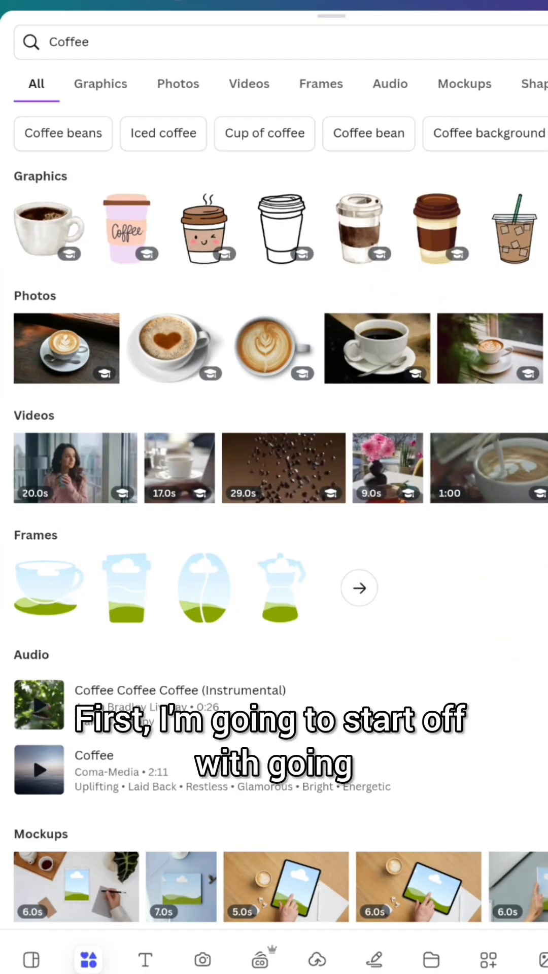
Insert a caramel iced coffee photo from the Coffee photo results
click(178, 83)
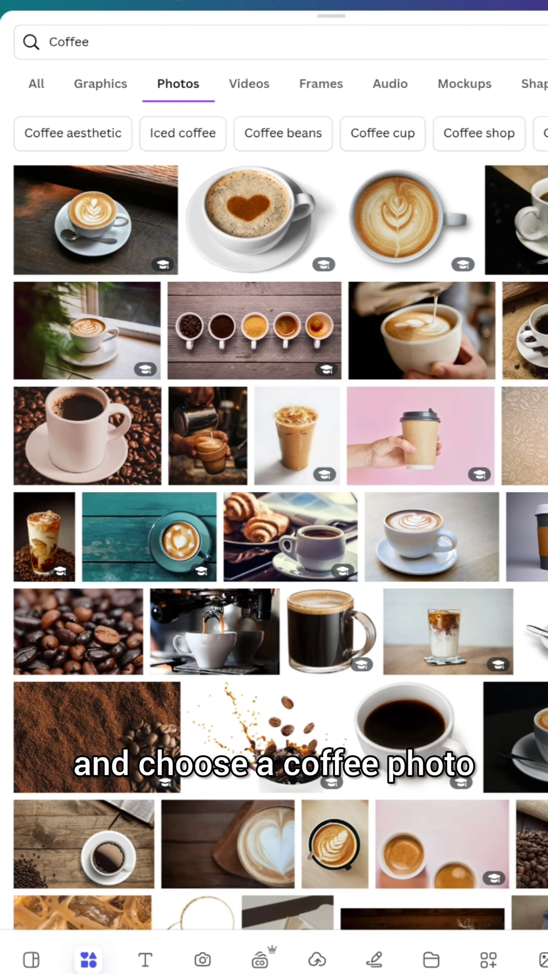
click(297, 435)
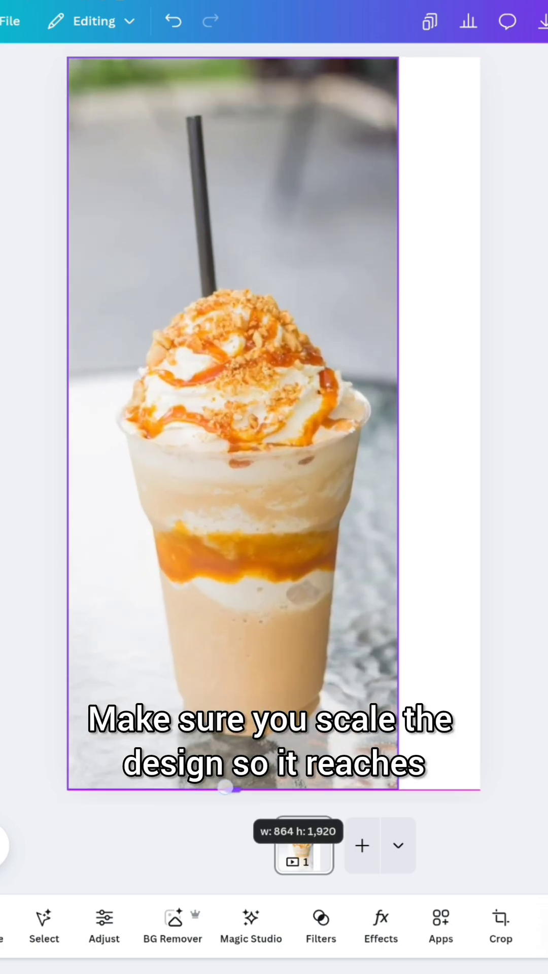
Apply the Fresco filter to the page-filling frappuccino photo
click(500, 925)
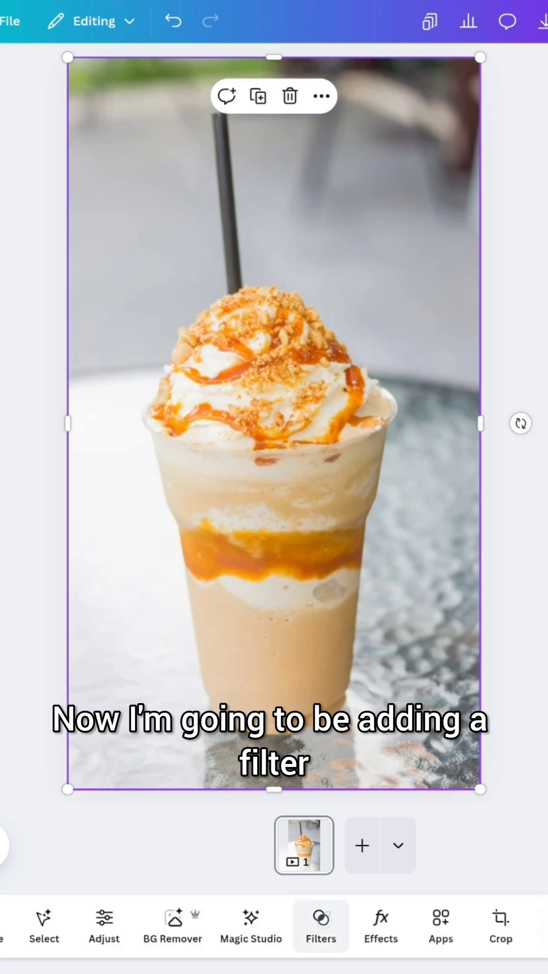
click(321, 926)
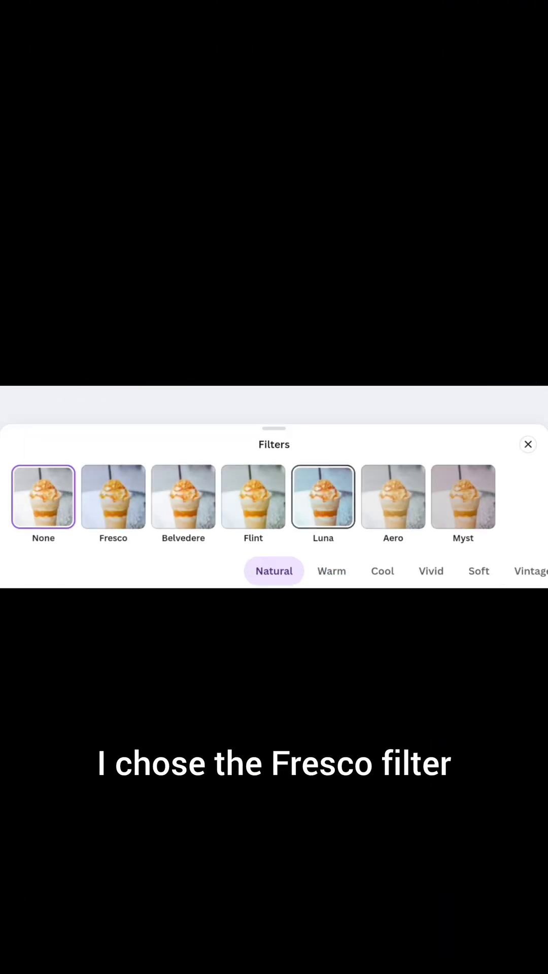
click(527, 444)
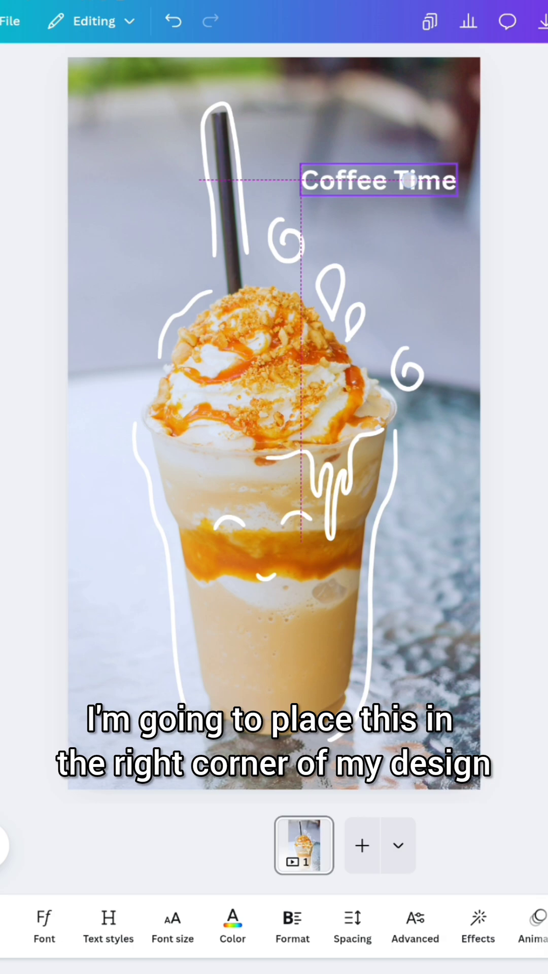
Move the 'Coffee Time' text into the upper right of the design
click(378, 181)
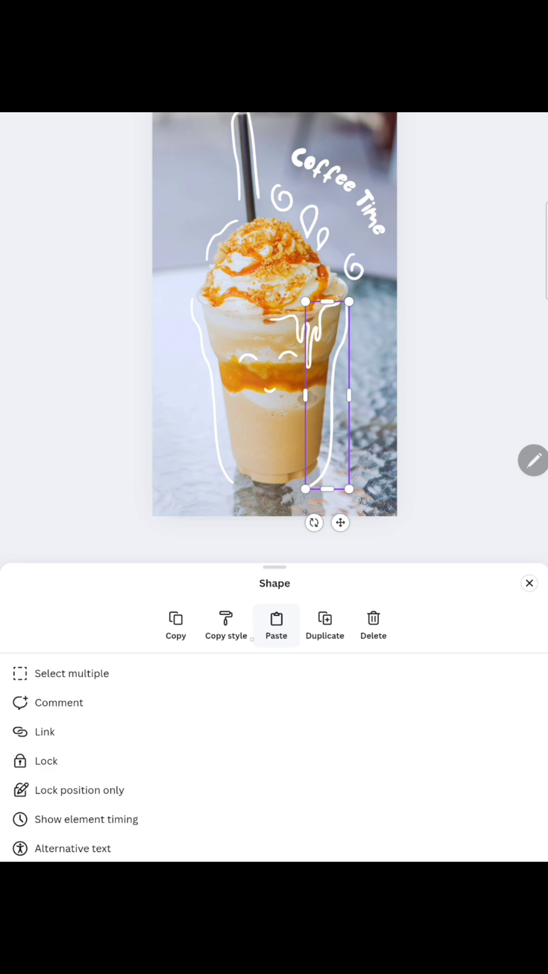
Select the white line art doodle pieces together and group them
click(72, 674)
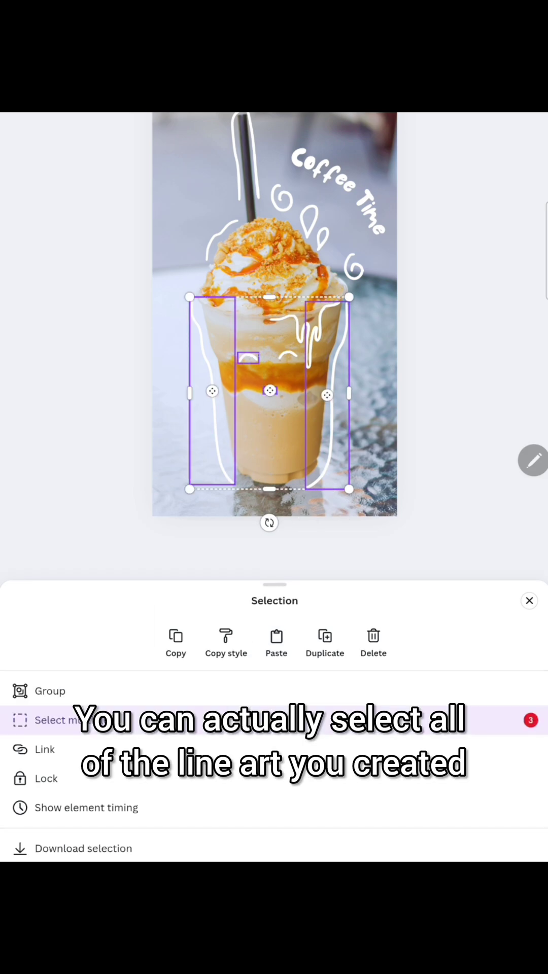
click(72, 720)
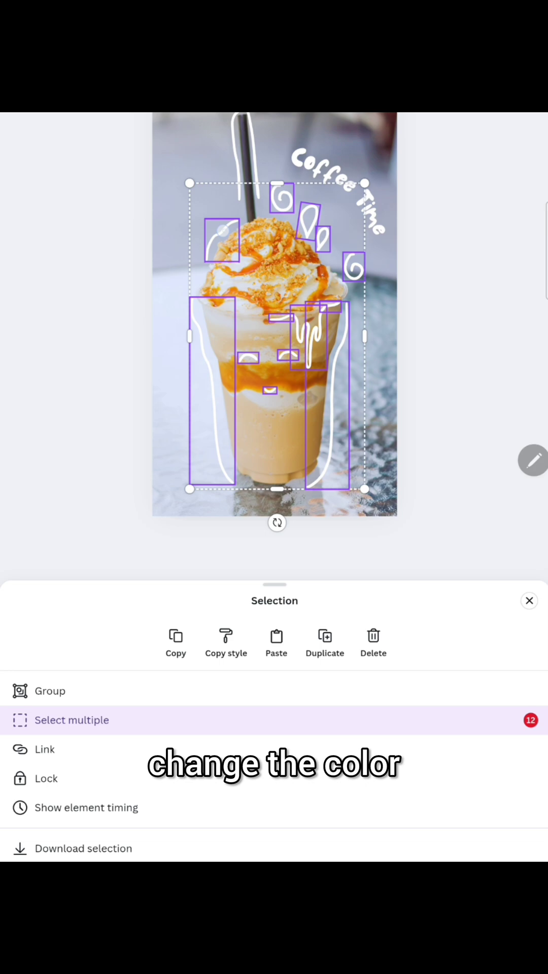
click(50, 691)
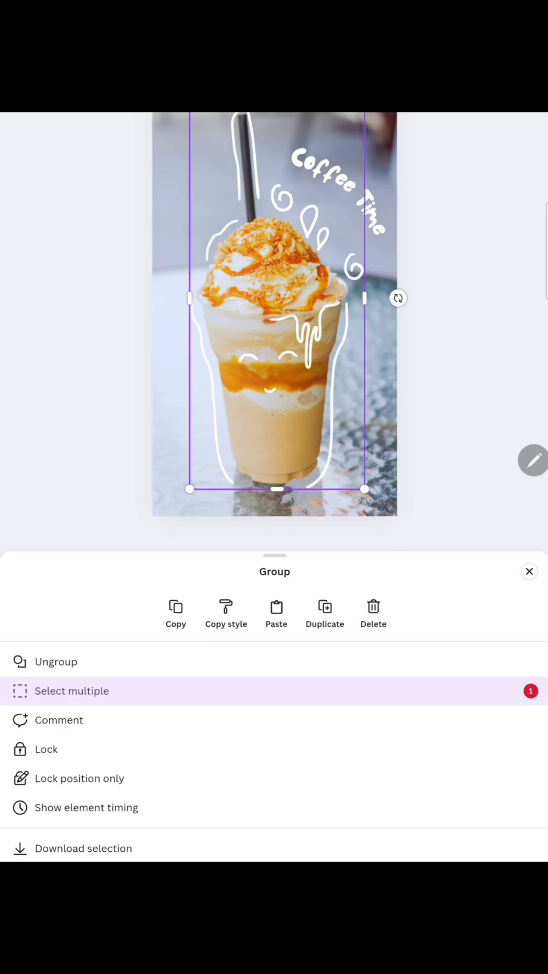
click(529, 571)
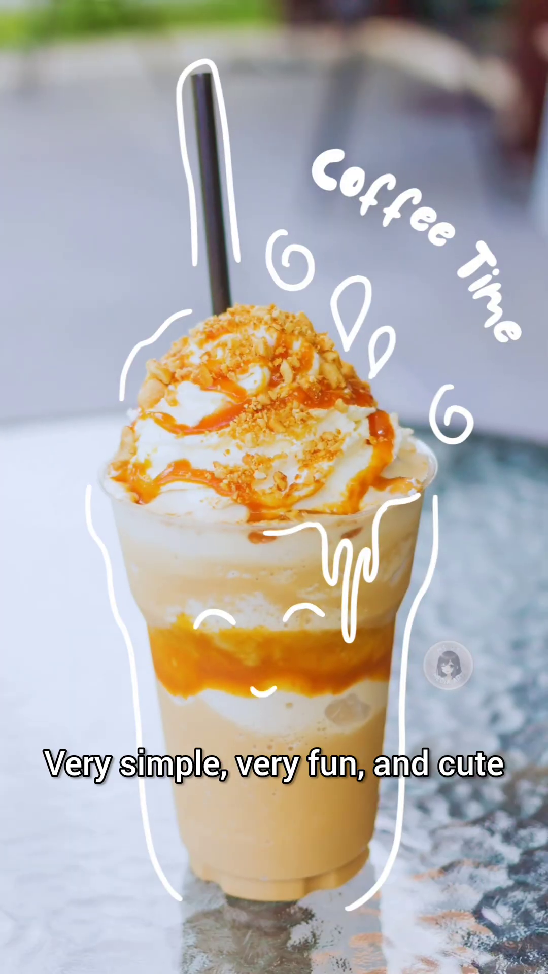